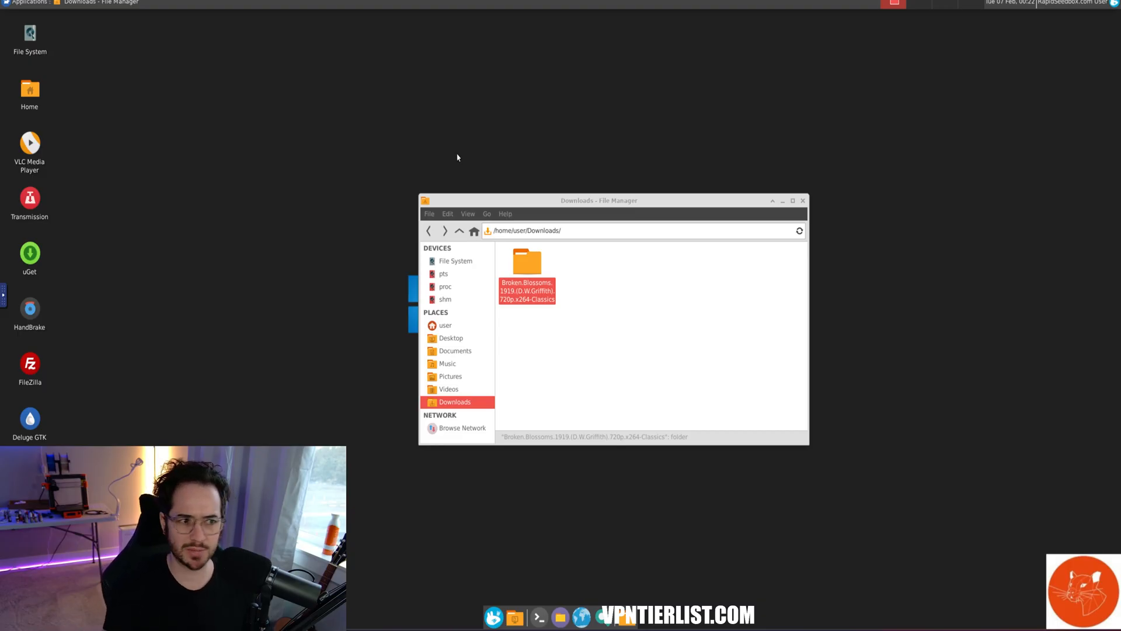
mouse_move(464, 111)
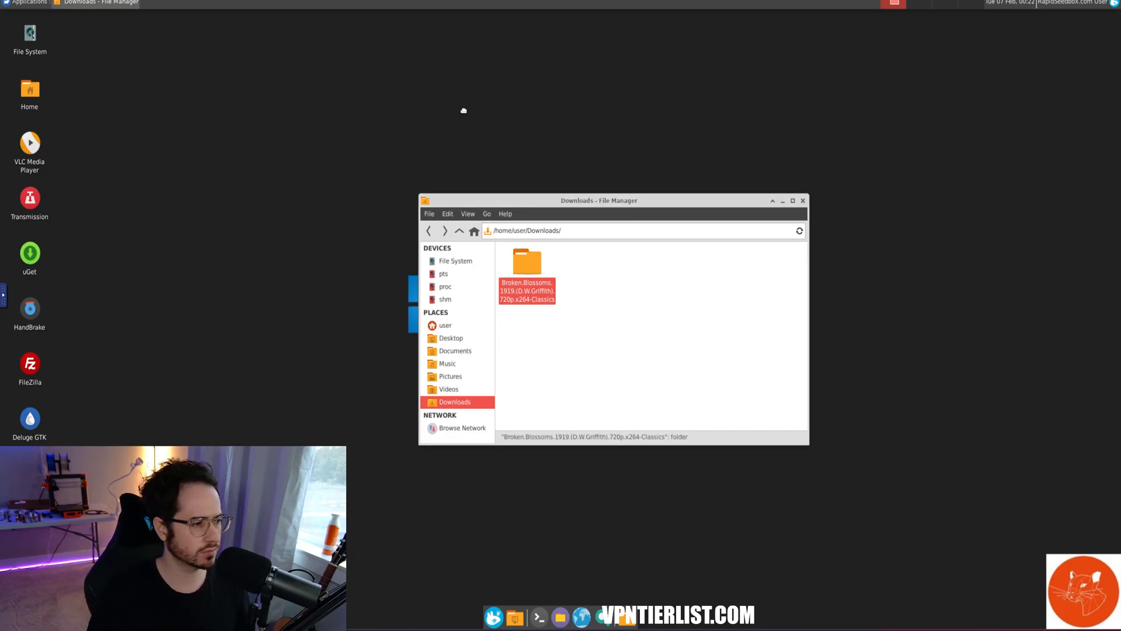
Move the File Manager window aside and enter the Broken.Blossoms folder to reveal its 1.2 GiB MKV file
drag(599, 200, 418, 105)
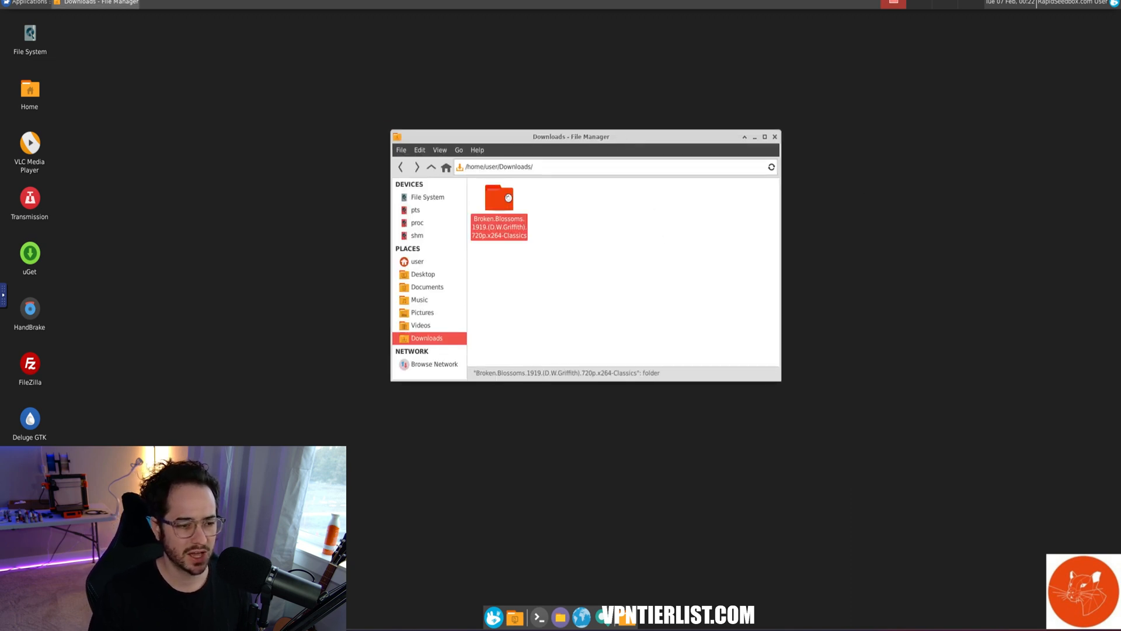
double_click(499, 199)
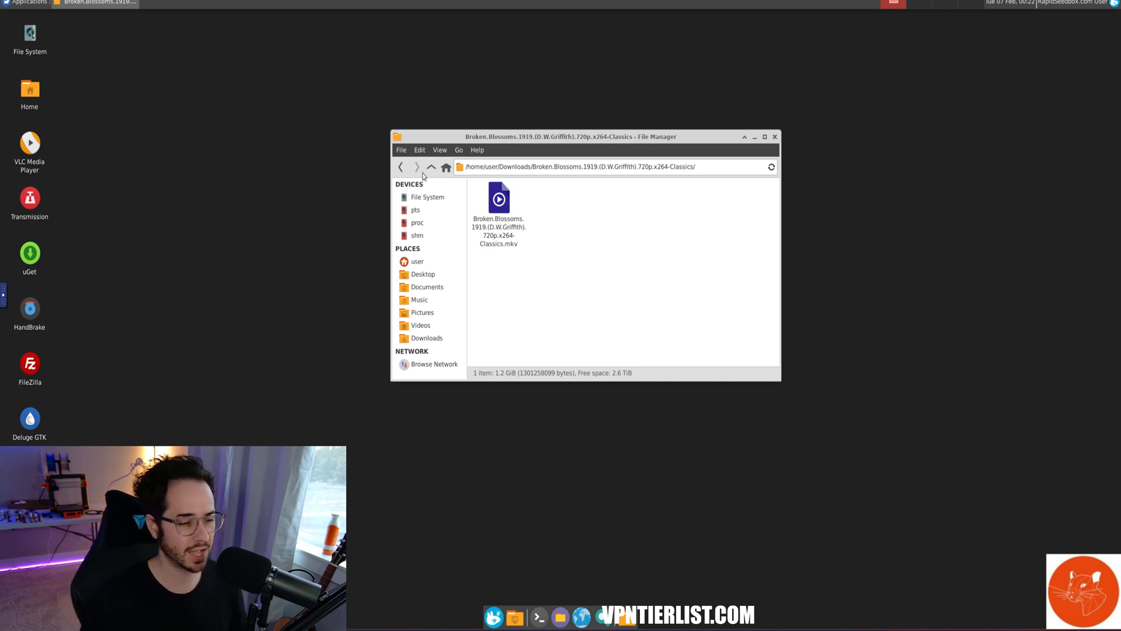
mouse_move(417, 167)
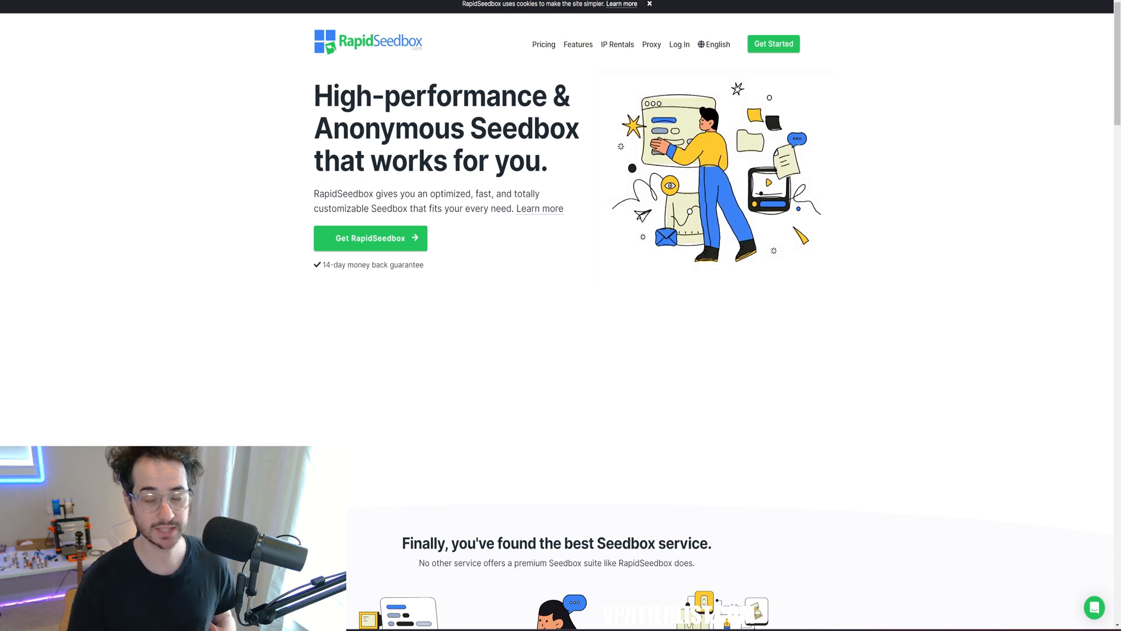
mouse_move(882, 401)
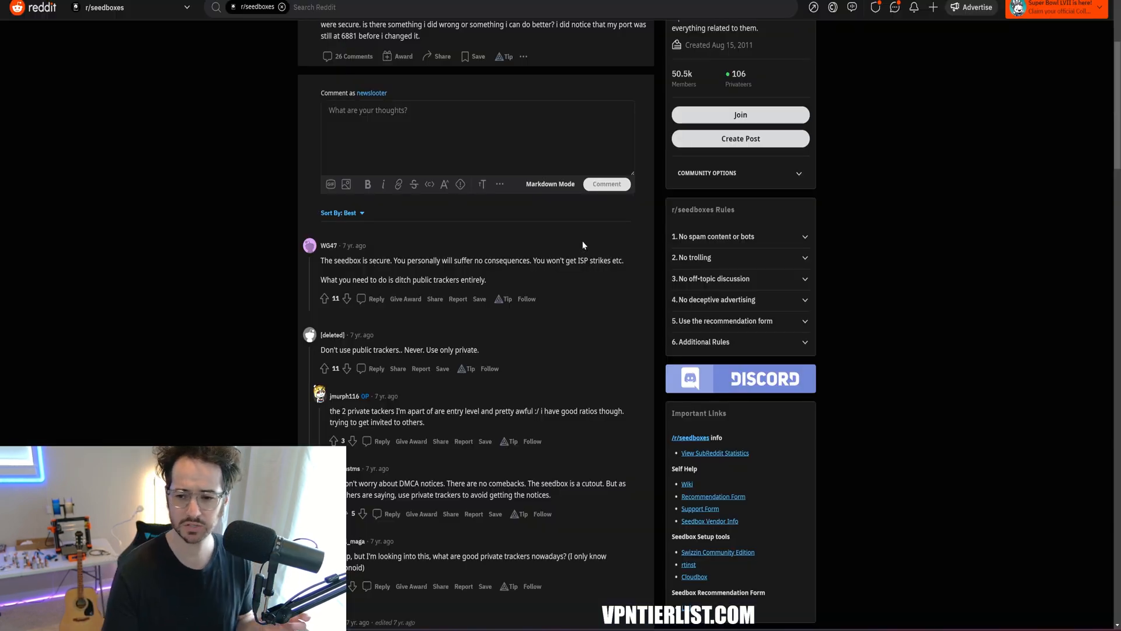
Scroll down through the r/seedboxes DMCA thread's comments
scroll(down, 3)
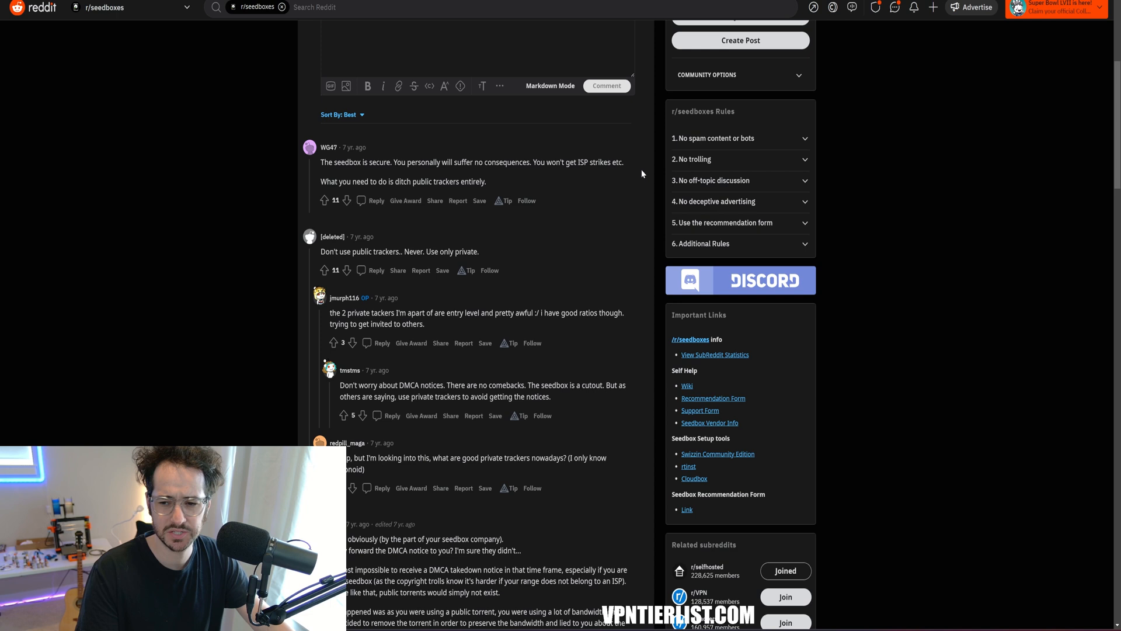
mouse_move(560, 131)
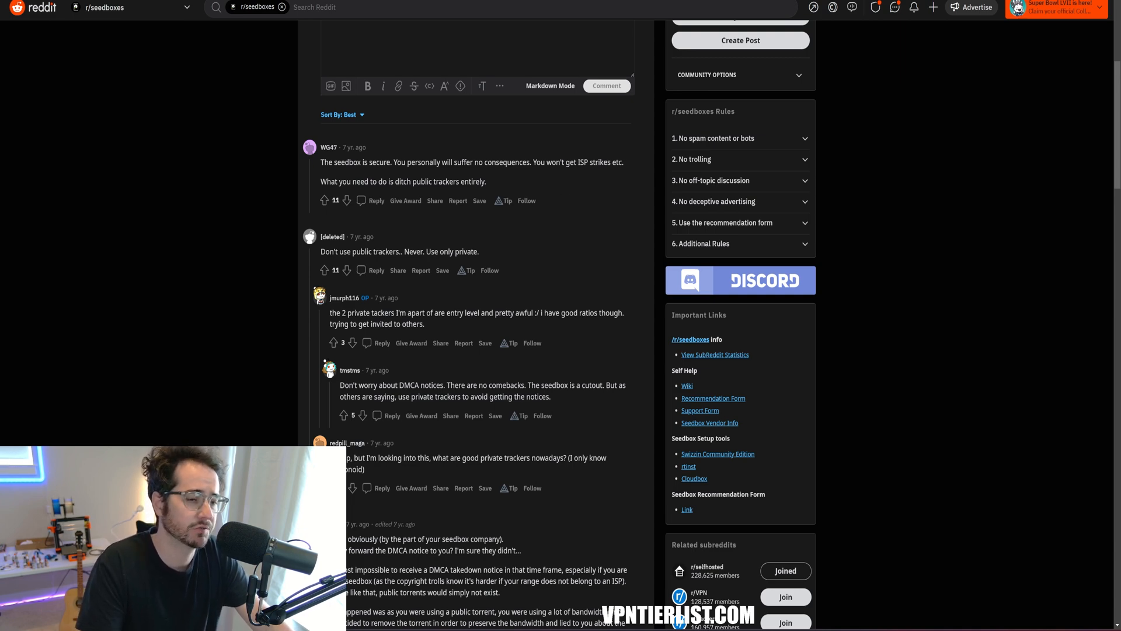
scroll(down, 3)
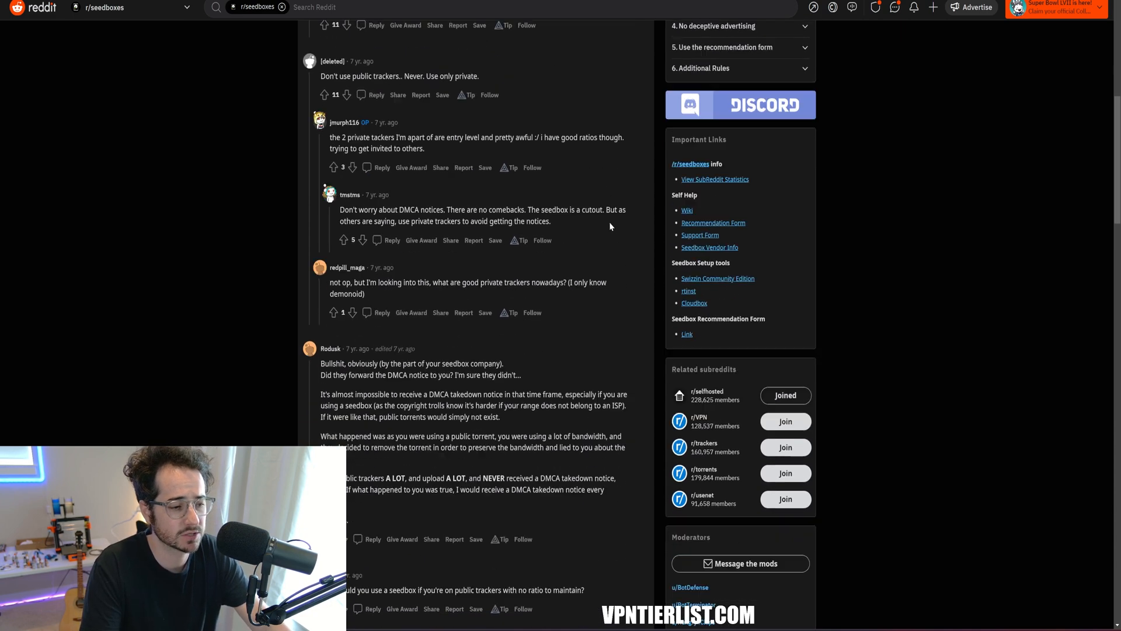
scroll(down, 3)
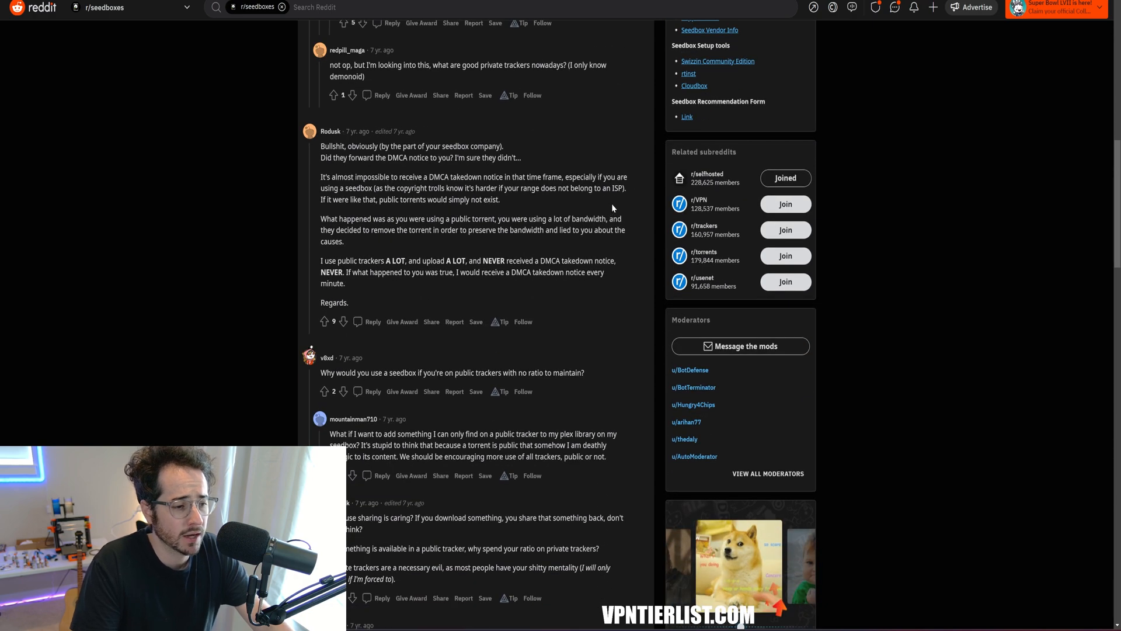
scroll(down, 3)
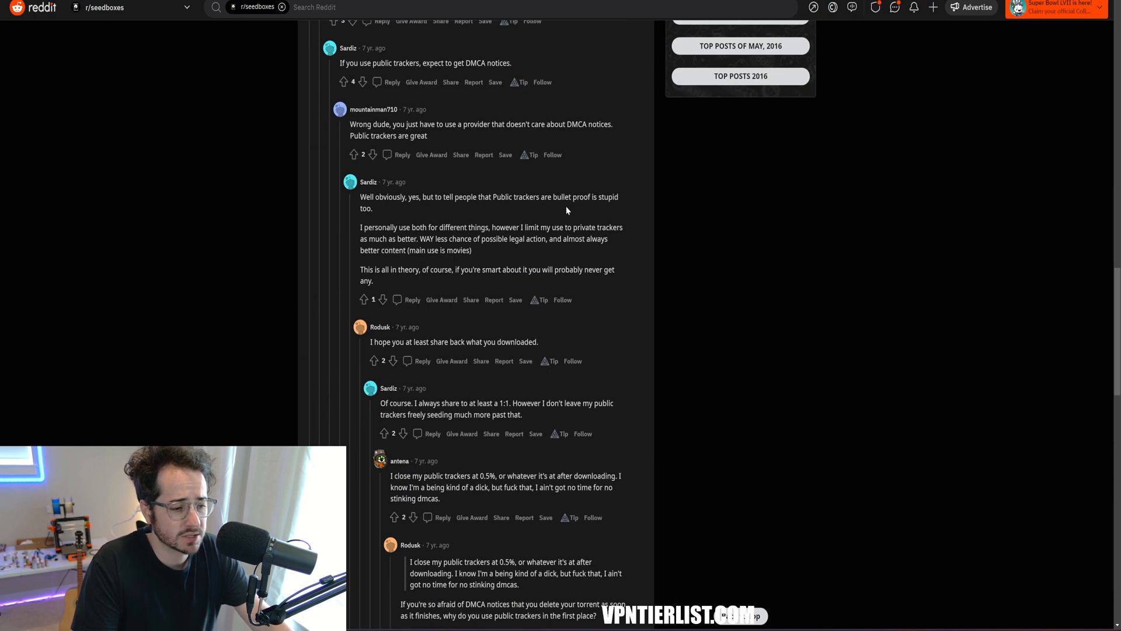
scroll(down, 3)
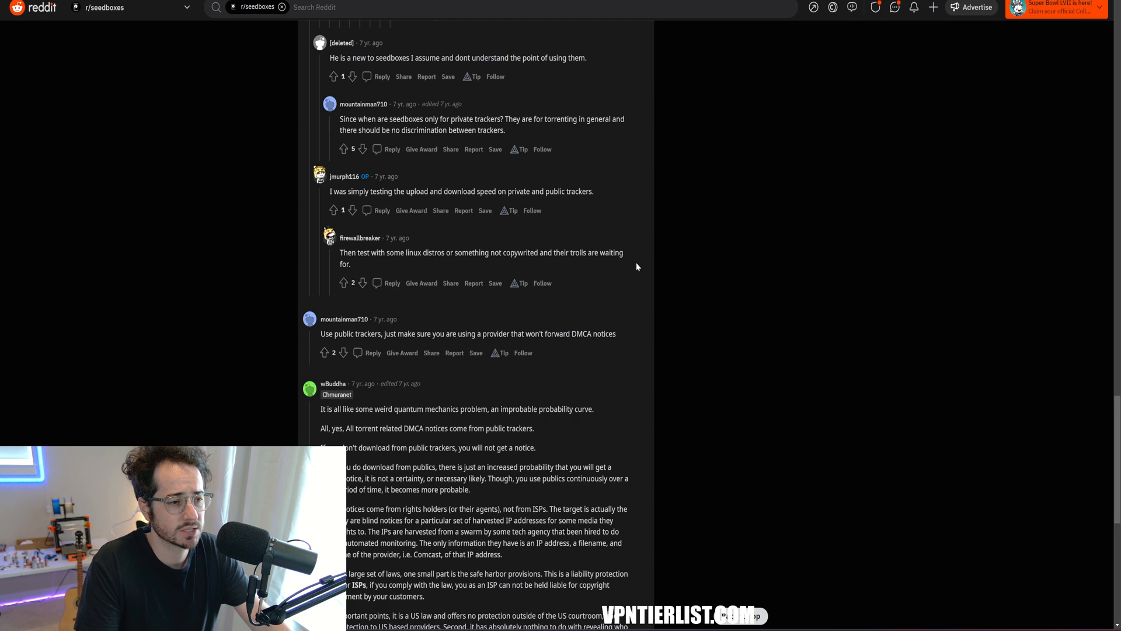
scroll(down, 3)
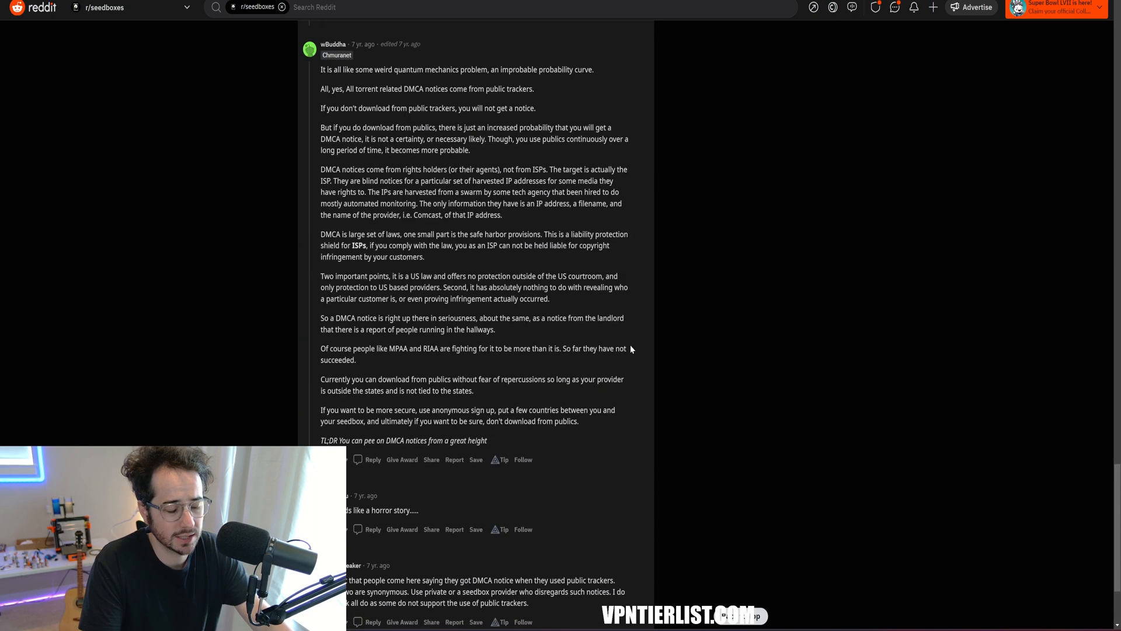
scroll(down, 3)
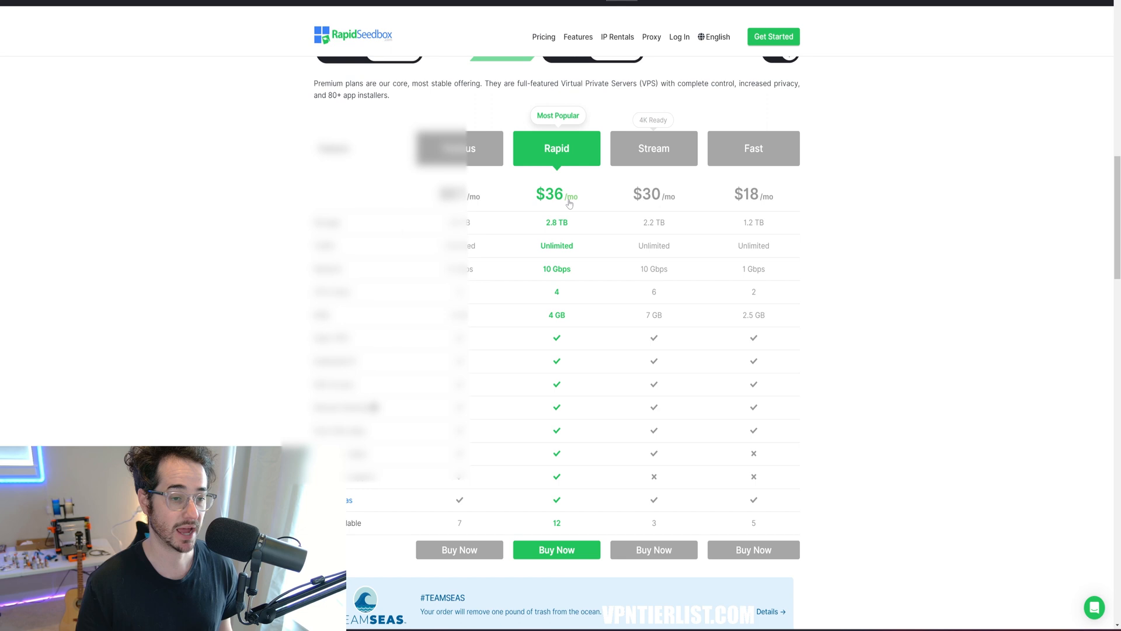
Scroll the RapidSeedbox homepage to the Furious, Rapid, Stream and Fast pricing table
scroll(up, 3)
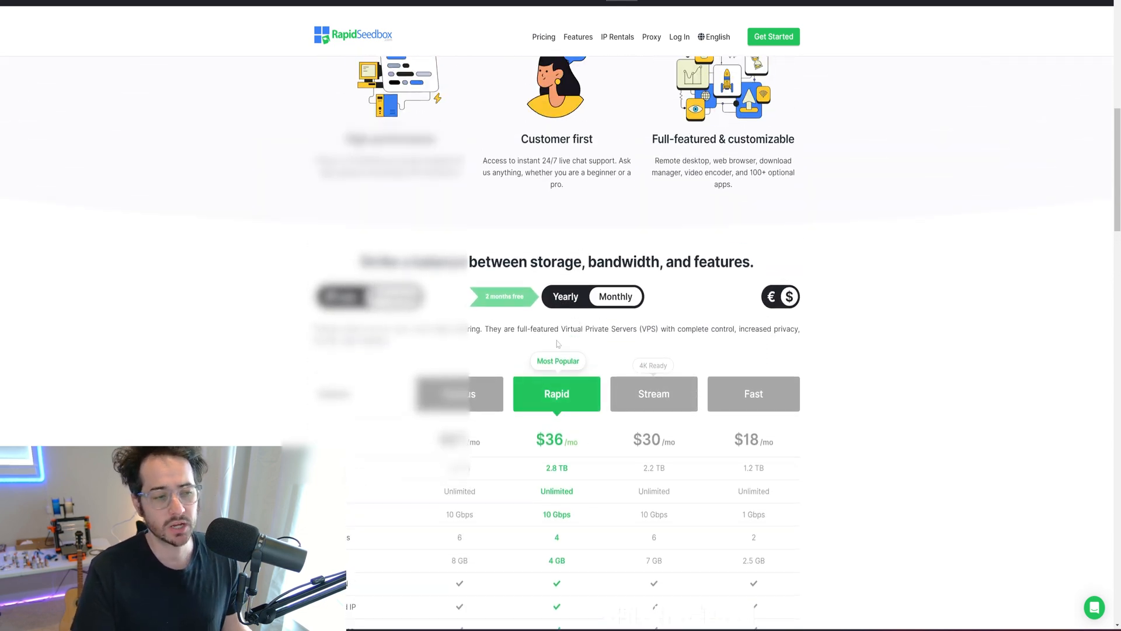
scroll(down, 3)
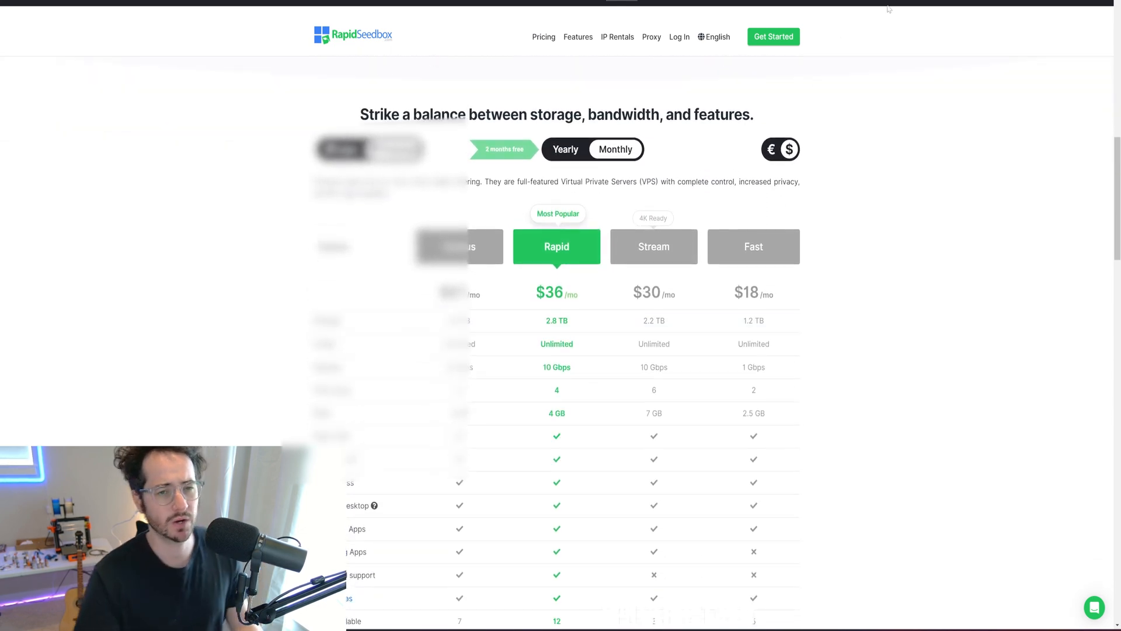
scroll(up, 3)
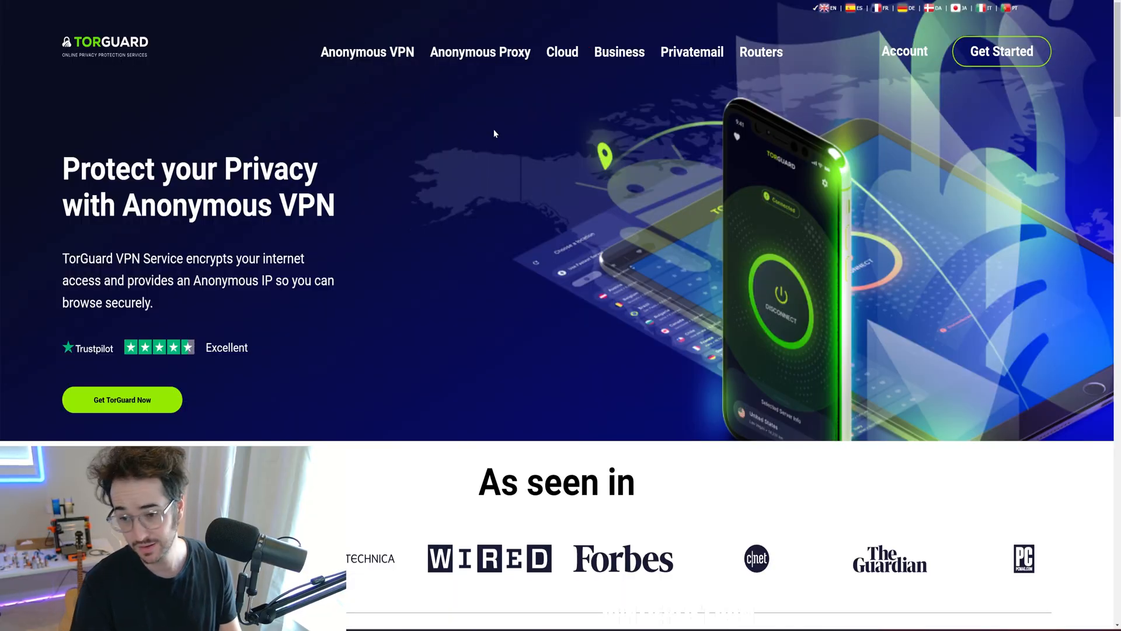
mouse_move(340, 337)
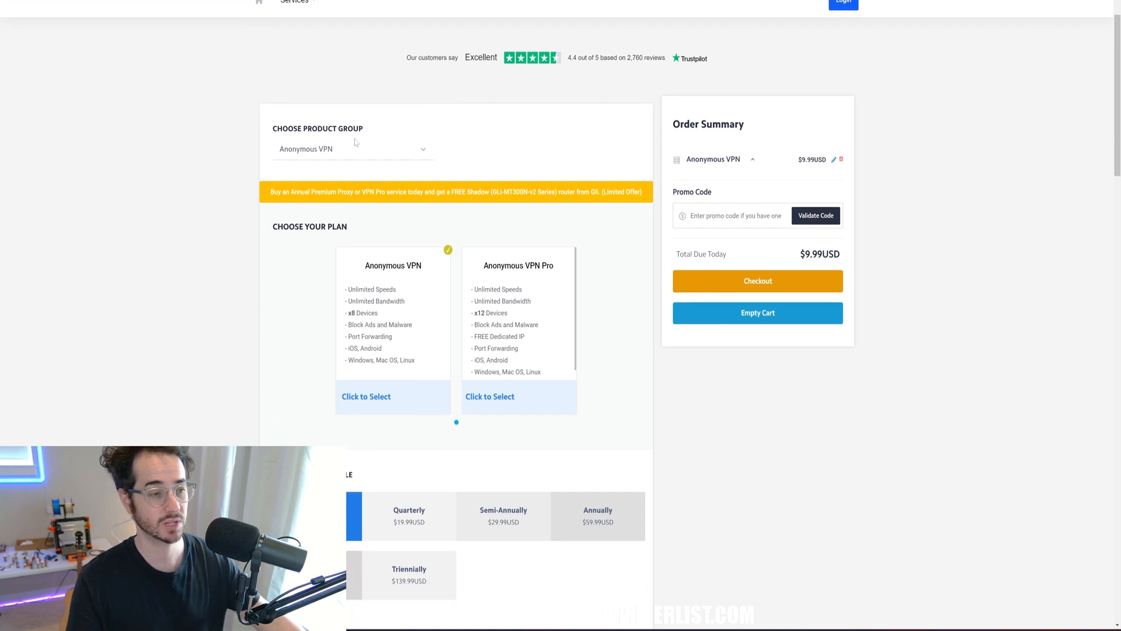
Review the product groups, then validate a promo code on the Anonymous VPN order
click(352, 148)
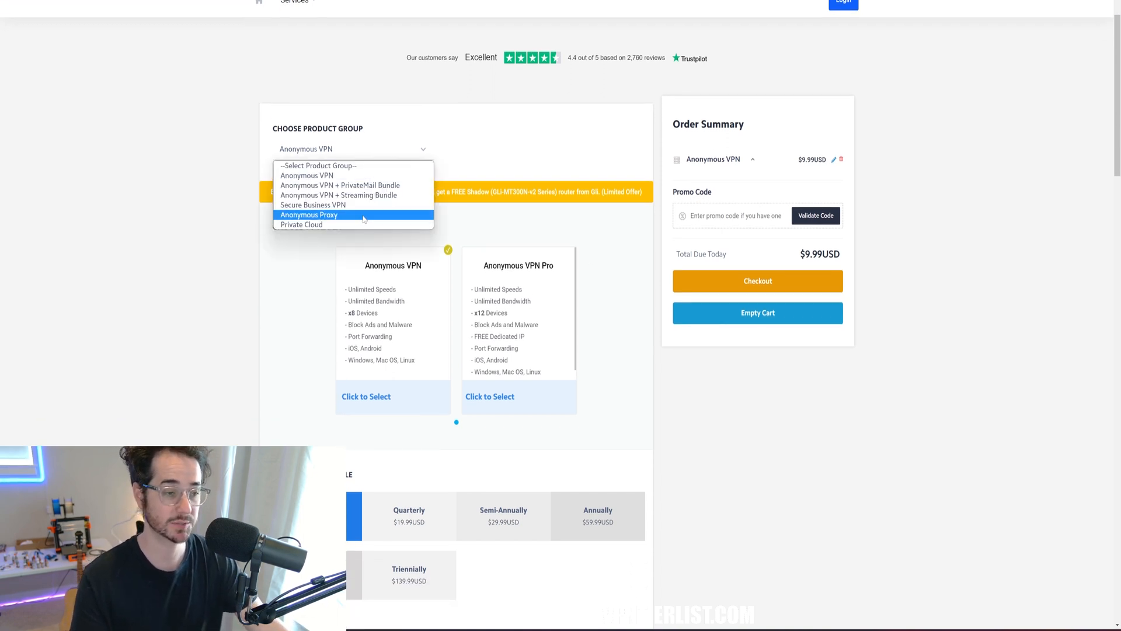
mouse_move(300, 225)
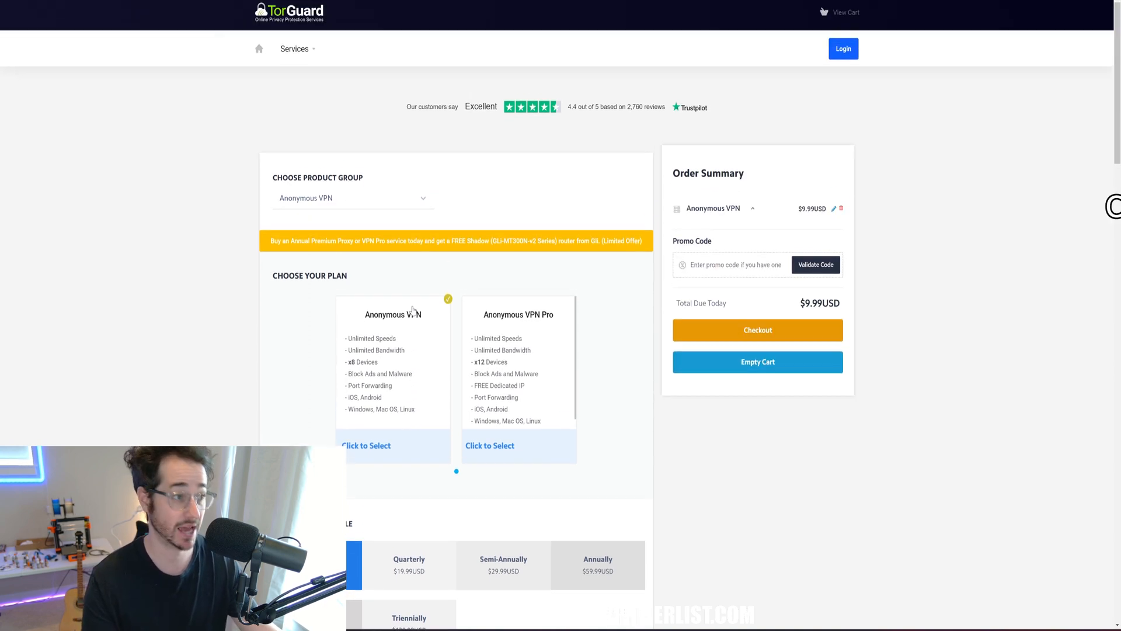
mouse_move(436, 317)
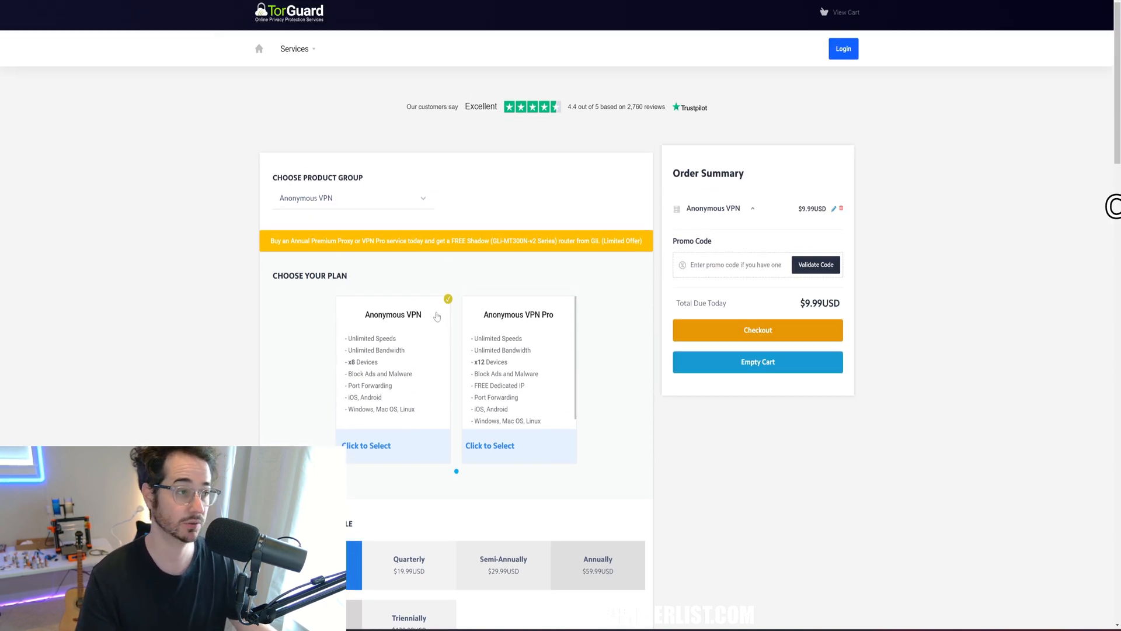
scroll(down, 3)
text(tomspark2022)
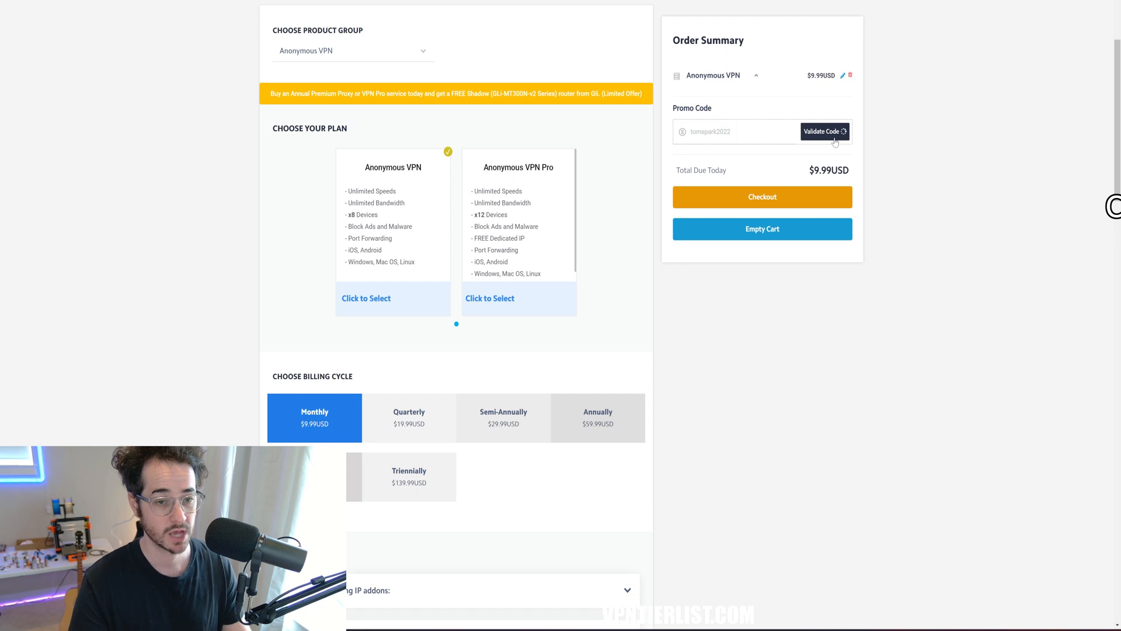
click(820, 132)
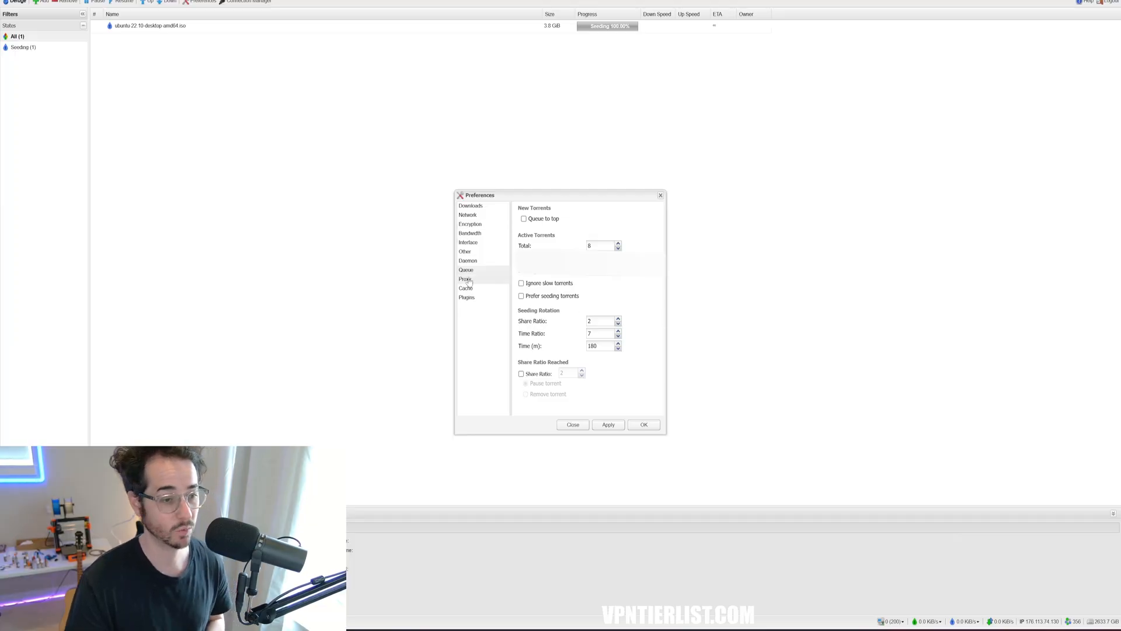
Show the Proxy category in Deluge's Preferences dialog
click(465, 280)
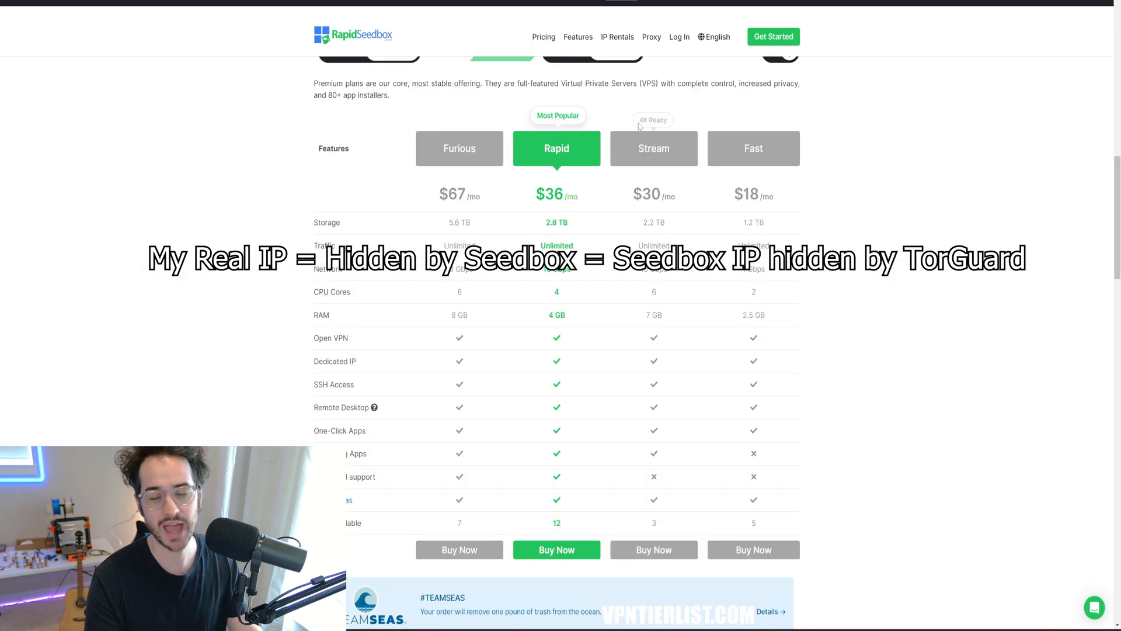
Switch the Premium plans to yearly billing, showing Rapid at $30 a month
scroll(up, 3)
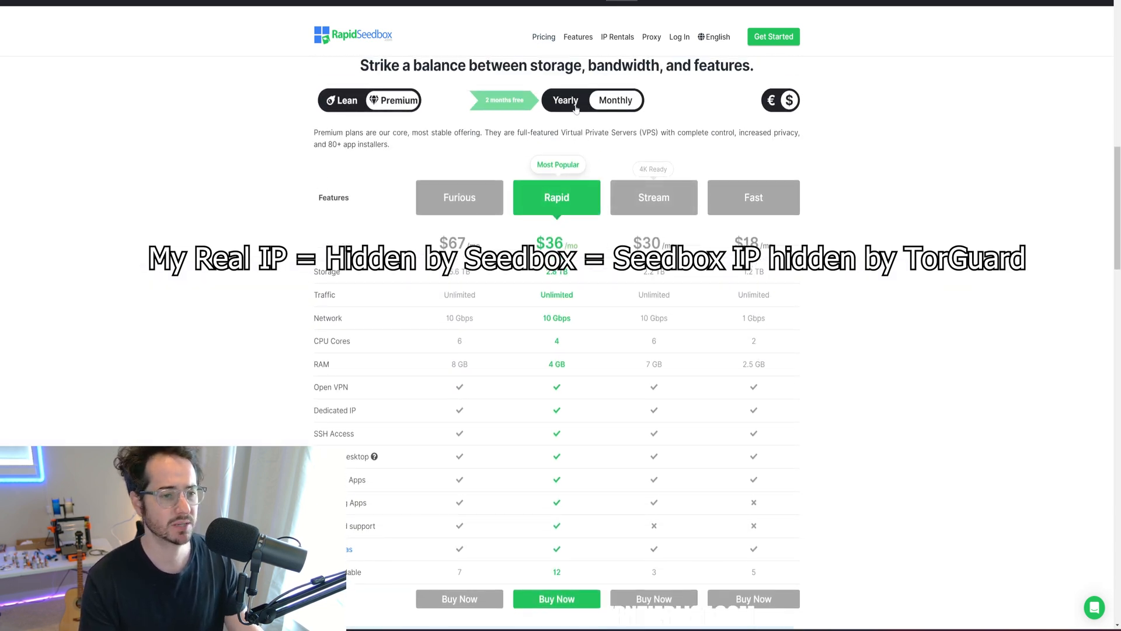
click(616, 100)
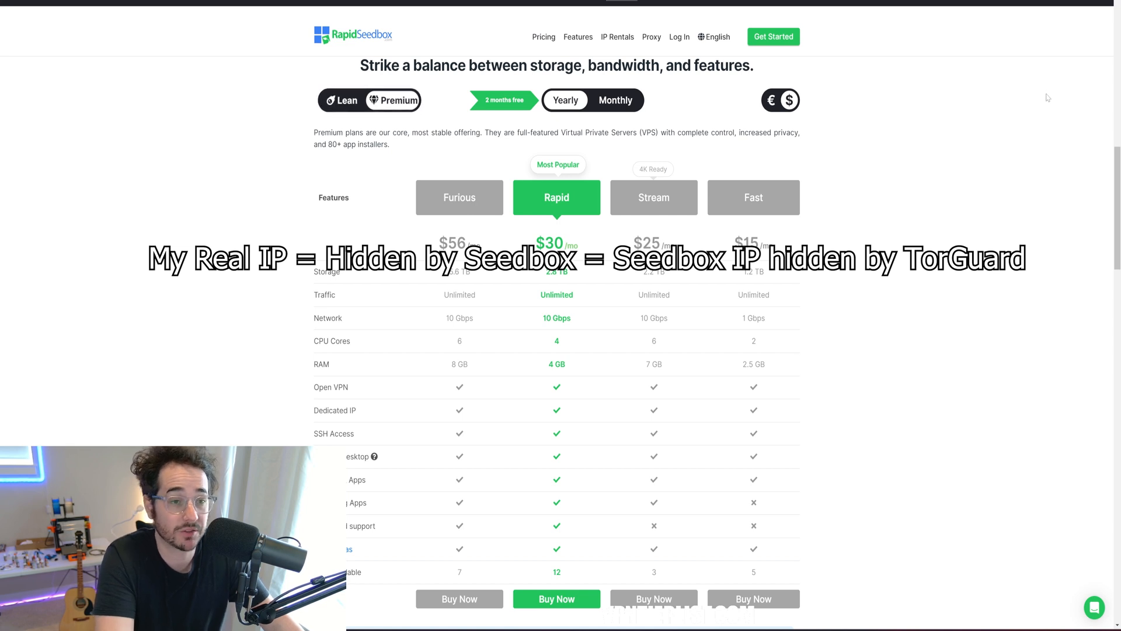
mouse_move(1055, 125)
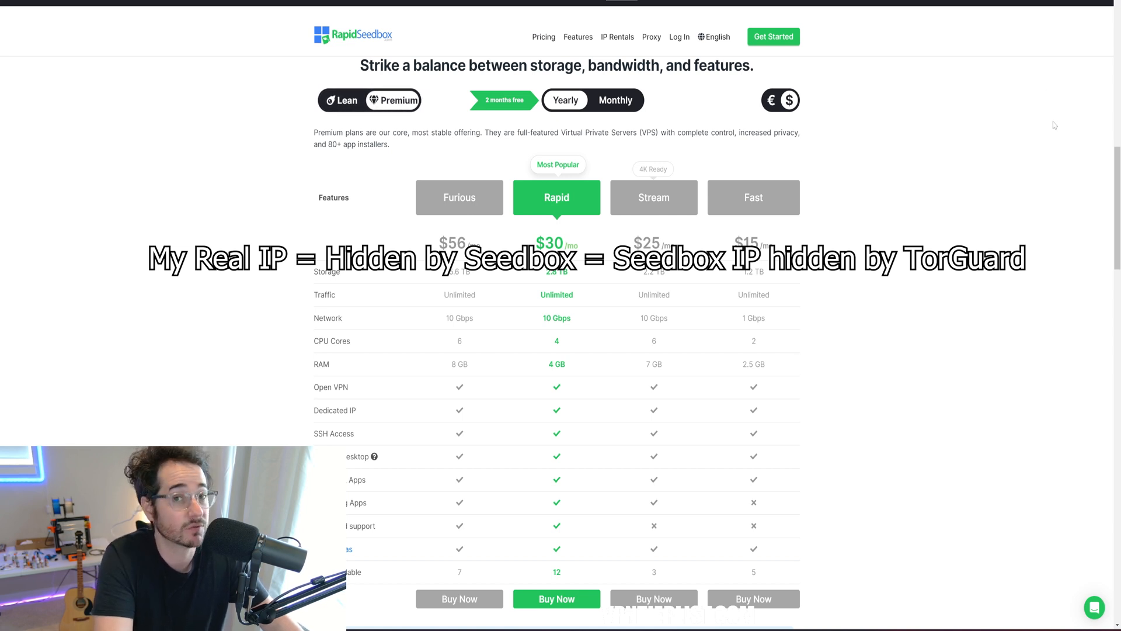